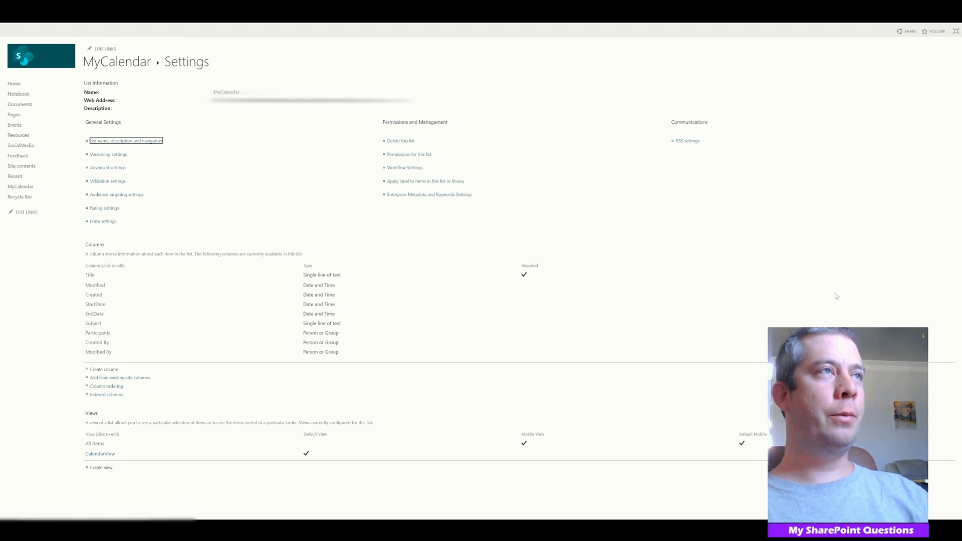
{"action": "mouse_move", "coordinate": [549, 133]}
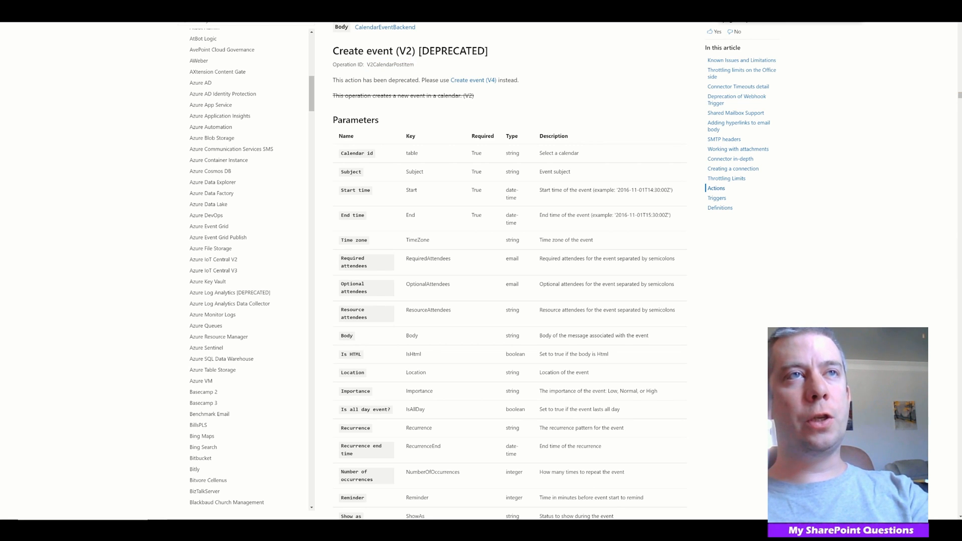
Switch to the Create event (V4) reference and scroll its Parameters table.
{"action": "left_click", "coordinate": [474, 80]}
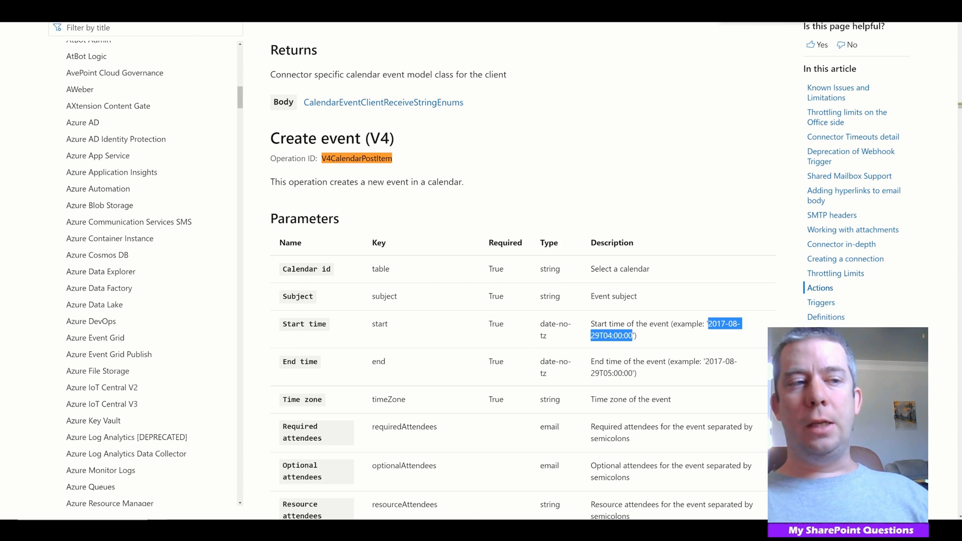
{"action": "scroll", "scroll_direction": "down", "scroll_amount": 3}
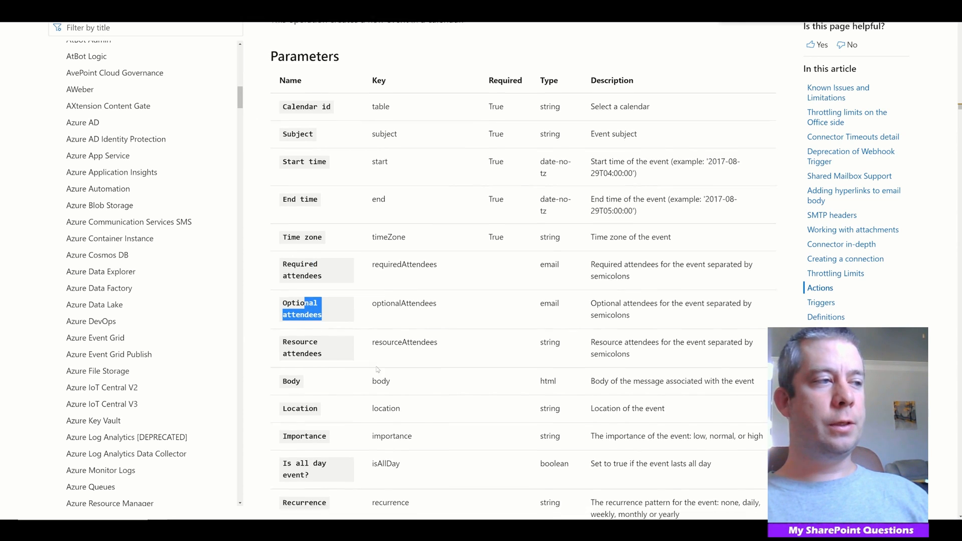
{"action": "scroll", "scroll_direction": "down", "scroll_amount": 3}
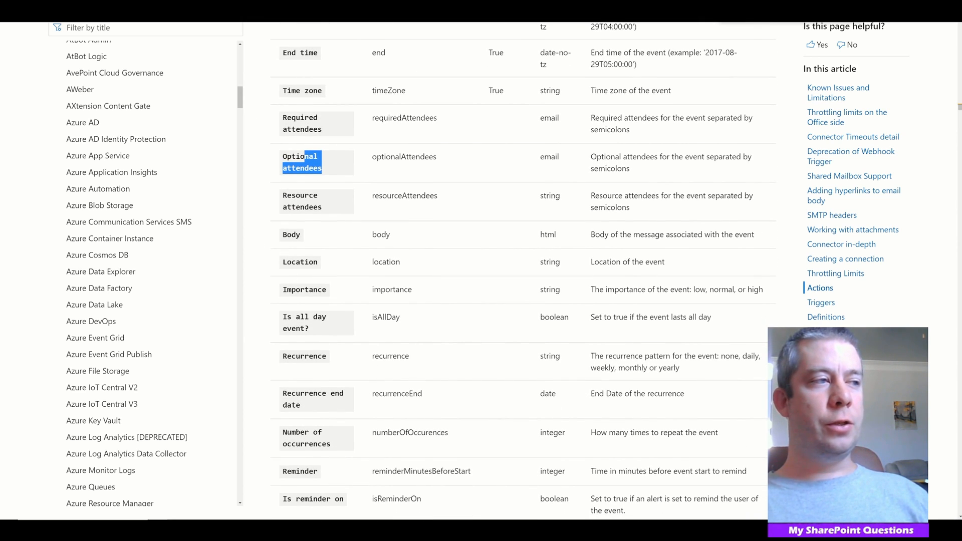
{"action": "scroll", "scroll_direction": "down", "scroll_amount": 3}
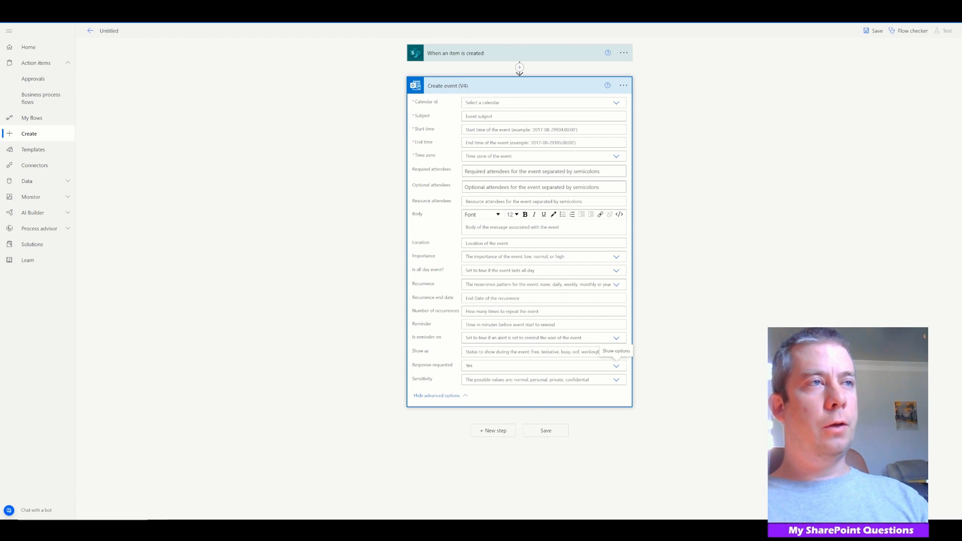
Set the Create event (V4) time zone to Coordinated Universal Time.
{"action": "left_click", "coordinate": [617, 157]}
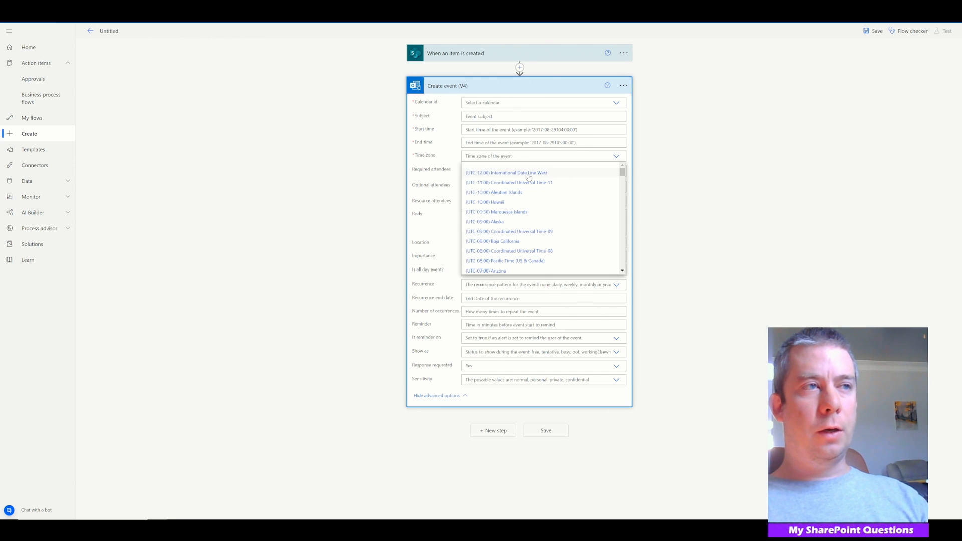
{"action": "scroll", "scroll_direction": "down", "scroll_amount": 3}
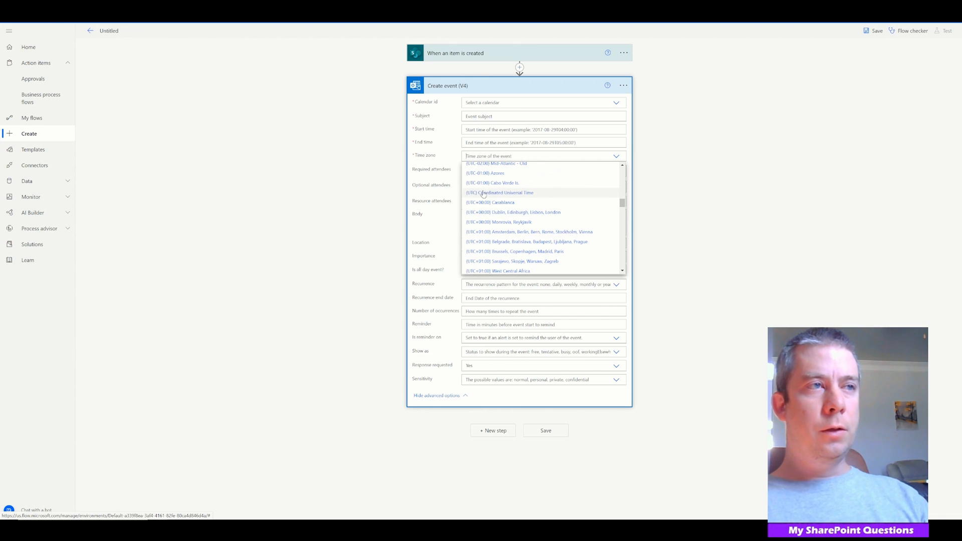
{"action": "left_click", "coordinate": [499, 192]}
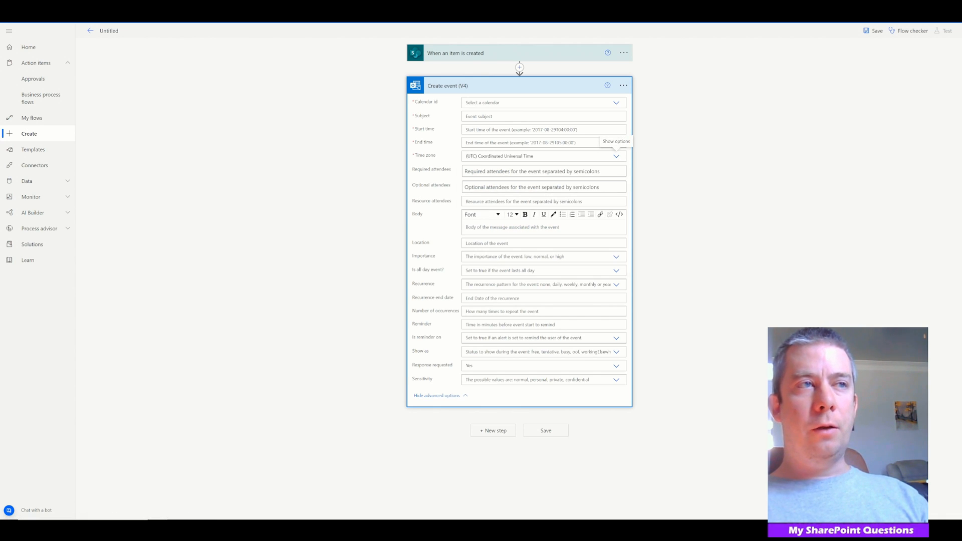
Request attendee responses, show the event as busy, enable the reminder and review all-day and recurrence options.
{"action": "left_click", "coordinate": [541, 156]}
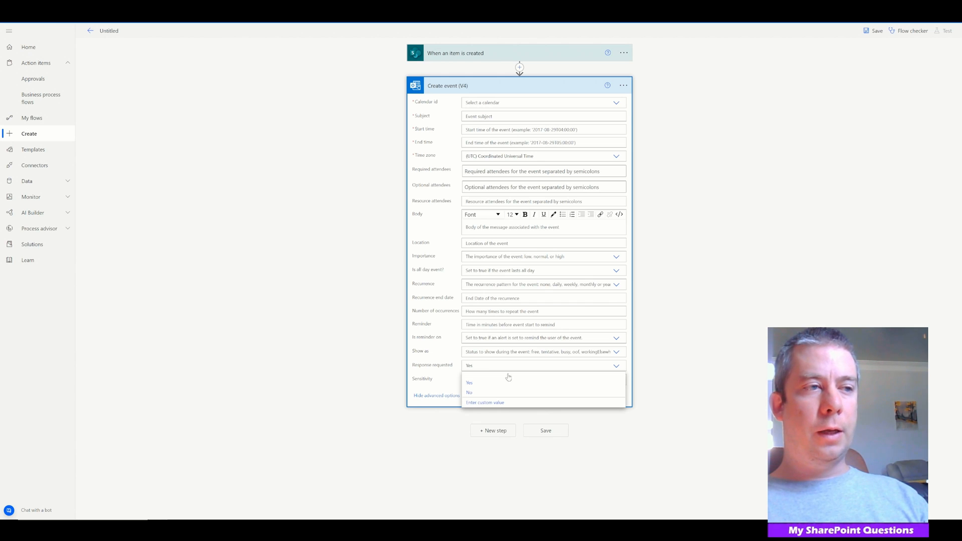
{"action": "left_click", "coordinate": [542, 352]}
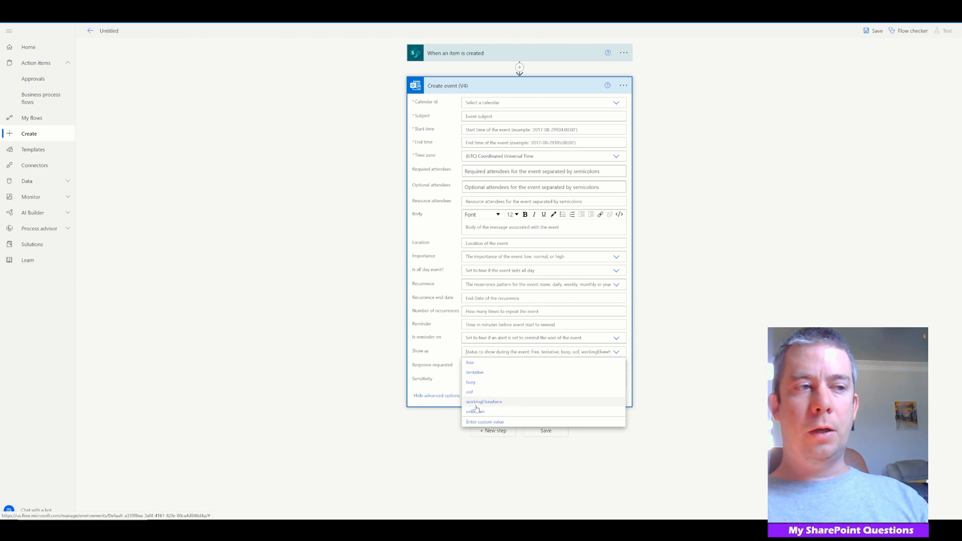
{"action": "left_click", "coordinate": [542, 338]}
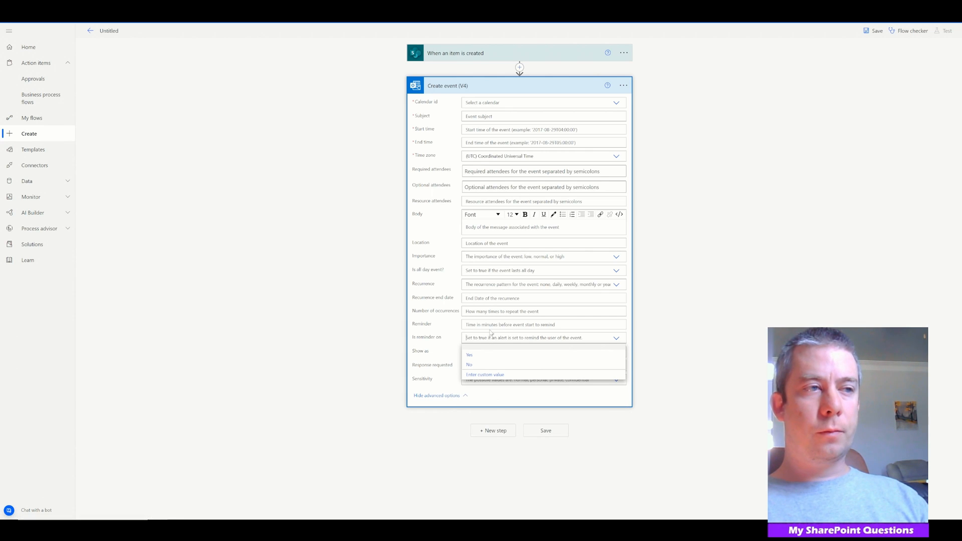
{"action": "left_click", "coordinate": [469, 355]}
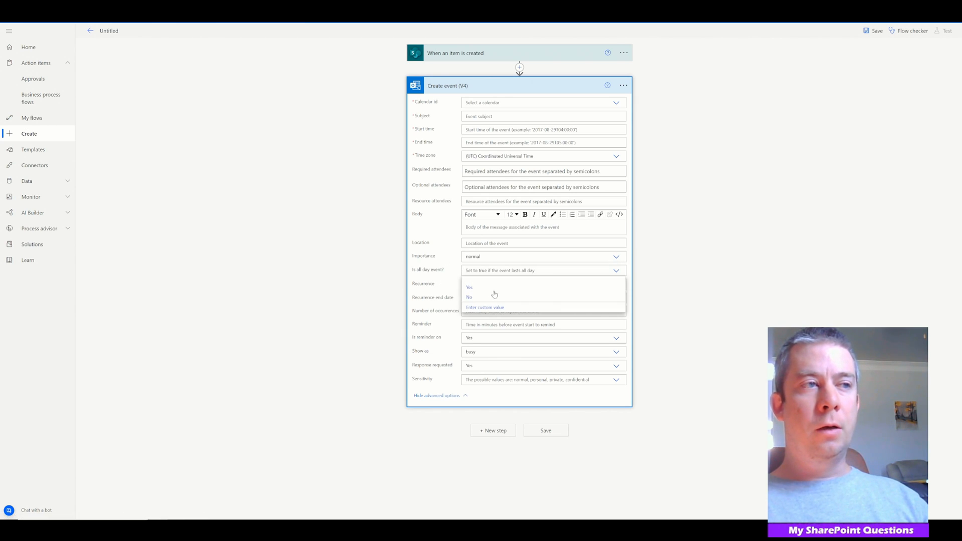
{"action": "left_click", "coordinate": [470, 288]}
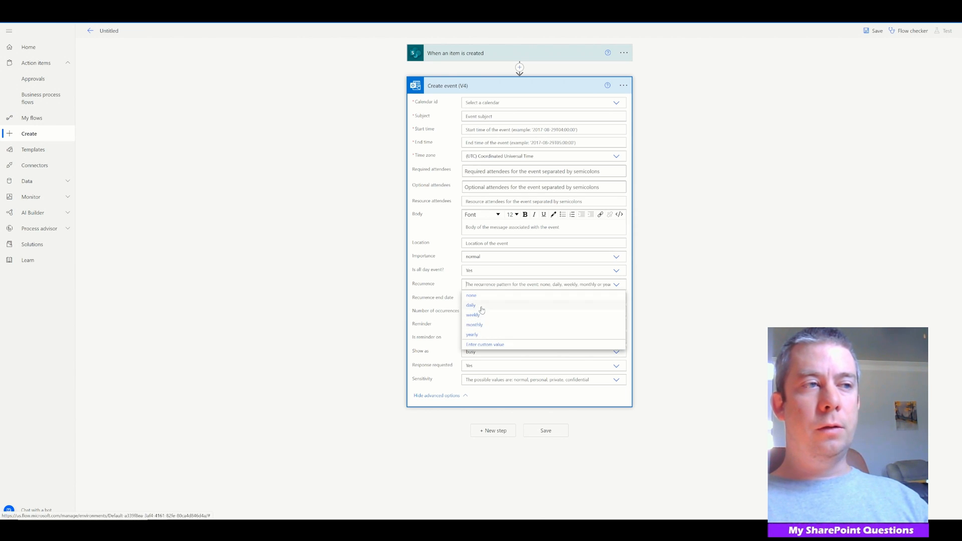
{"action": "left_click", "coordinate": [472, 315]}
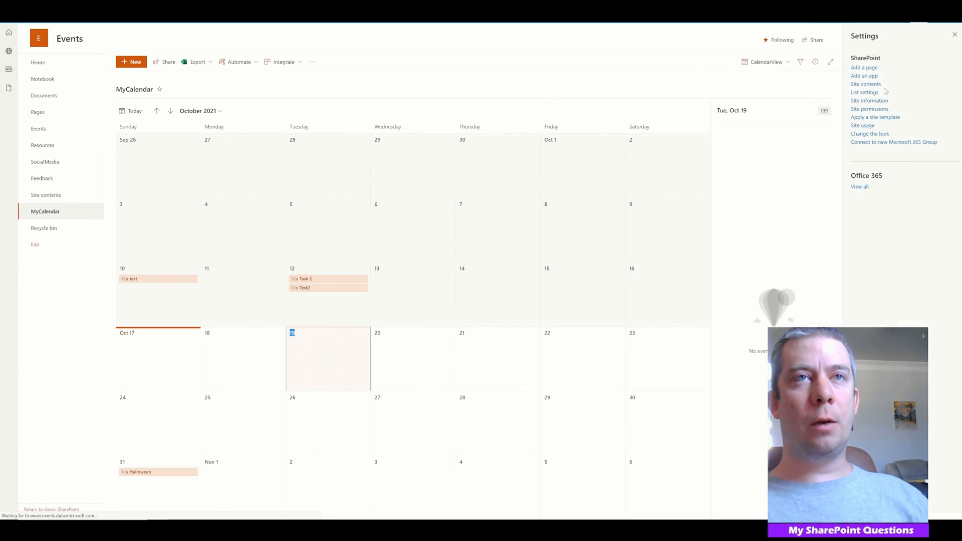
Show the MyCalendar list settings with its StartDate, EndDate, Subject and Participants columns.
{"action": "left_click", "coordinate": [864, 93]}
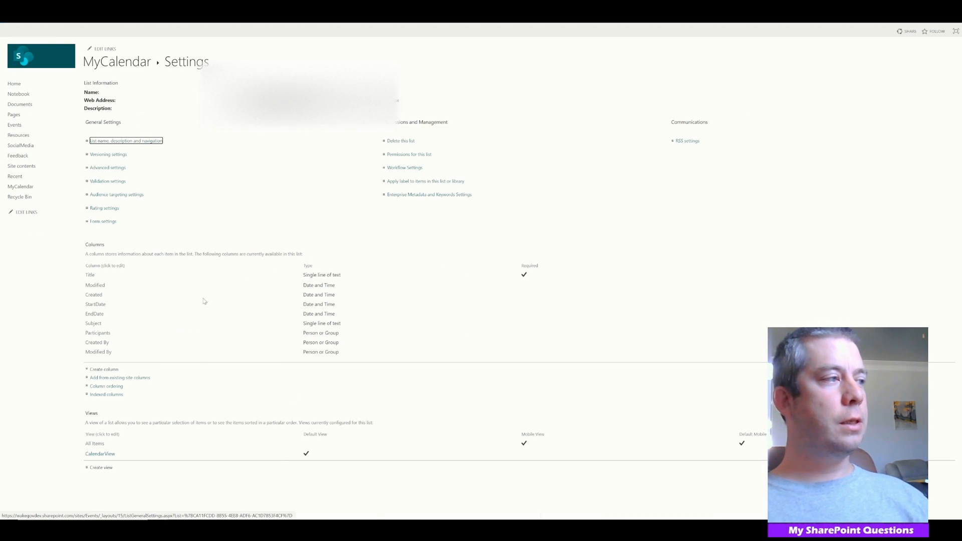
{"action": "scroll", "scroll_direction": "down", "scroll_amount": 3}
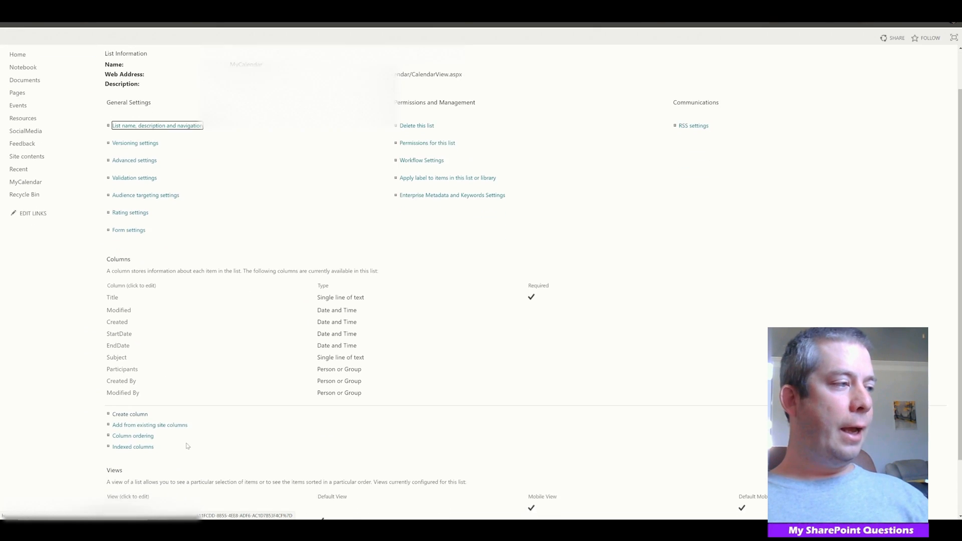
{"action": "scroll", "scroll_direction": "down", "scroll_amount": 3}
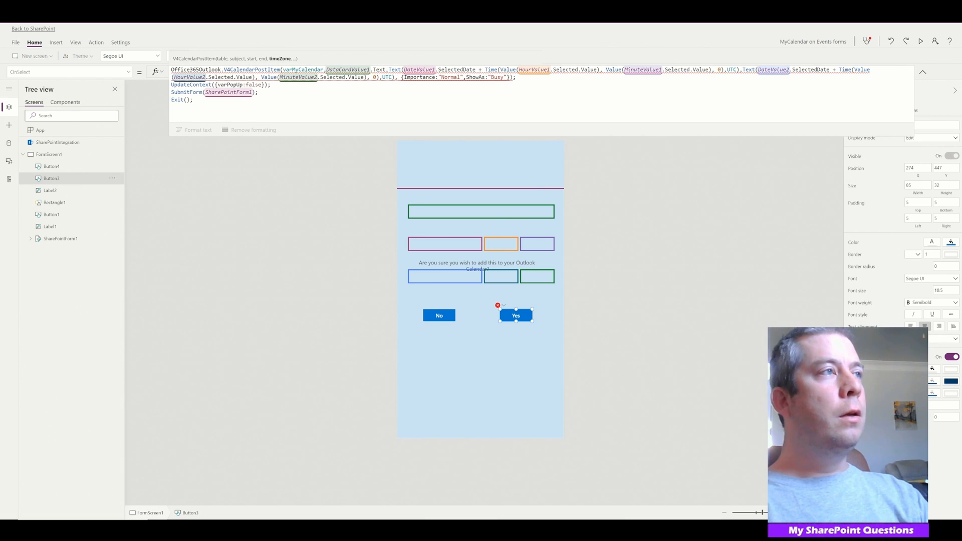
Insert the Coordinated Universal Time argument before the {Importance, ShowAs} record in V4CalendarPostItem.
{"action": "left_click", "coordinate": [515, 315]}
{"action": "type", "text": "\"(UTC)"}
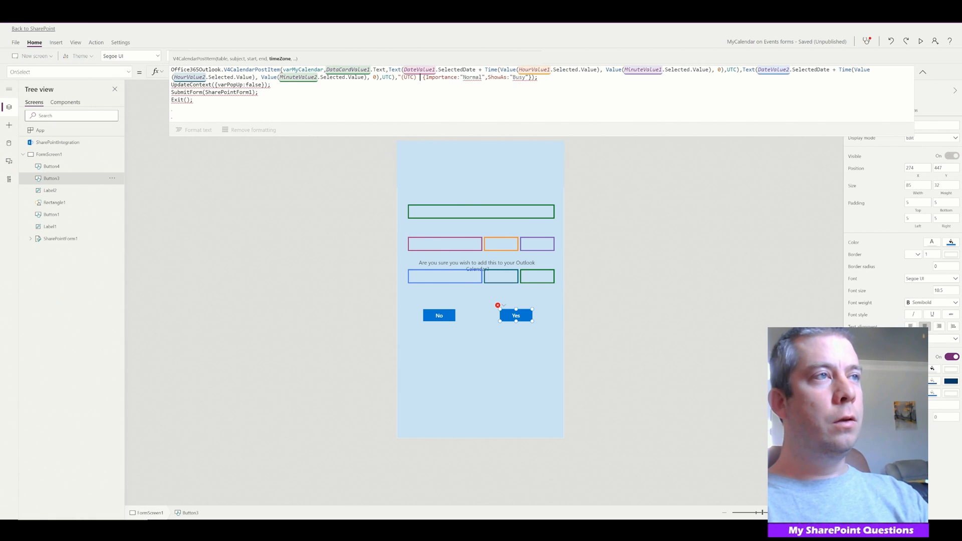
{"action": "type", "text": "Coordinated"}
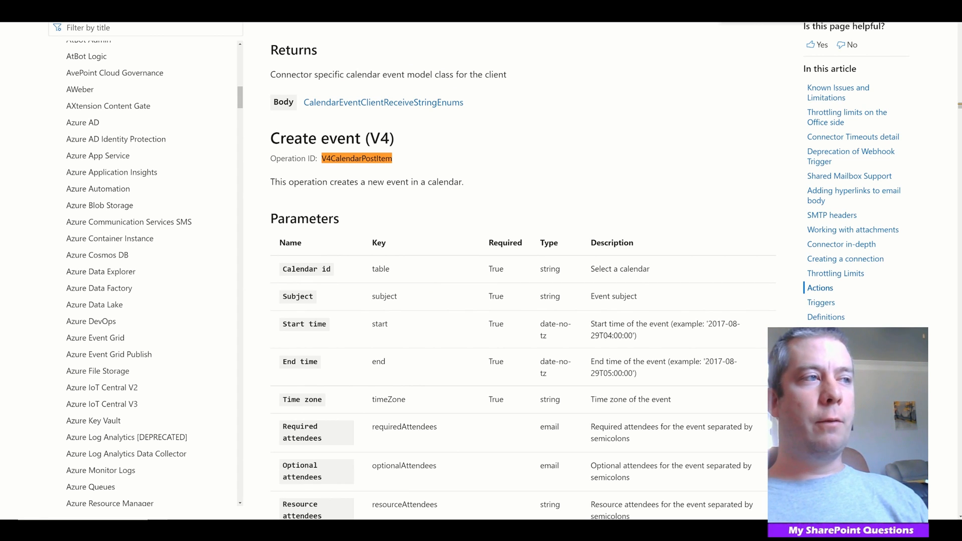
{"action": "scroll", "scroll_direction": "down", "scroll_amount": 3}
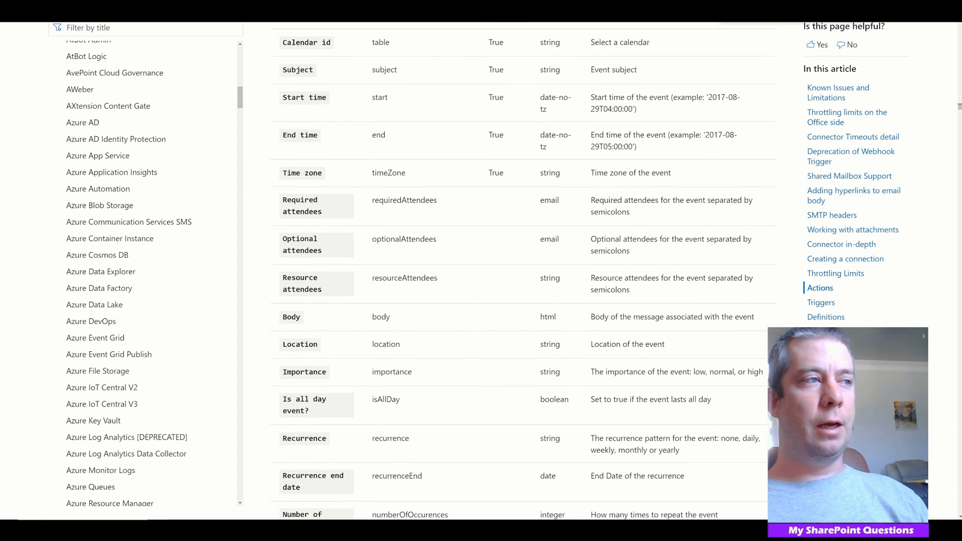
{"action": "scroll", "scroll_direction": "down", "scroll_amount": 3}
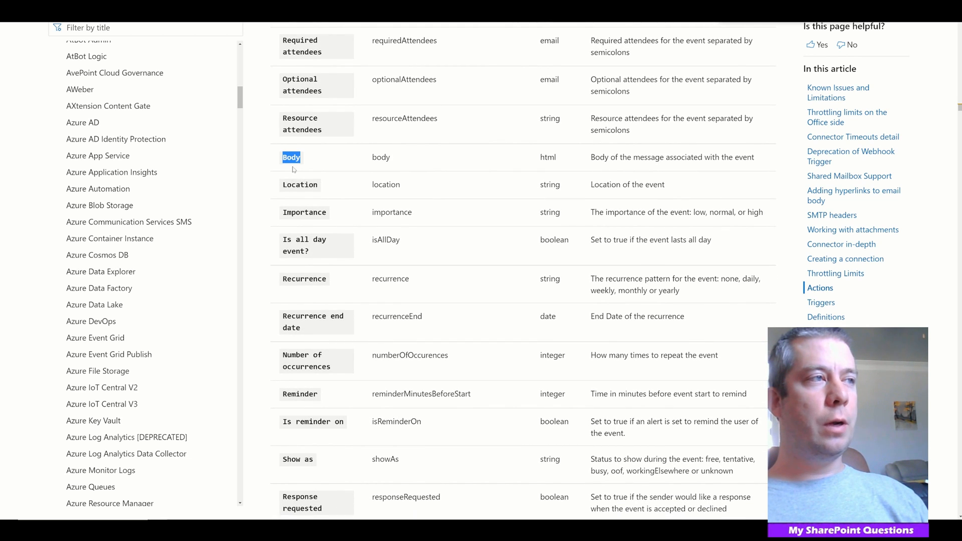
{"action": "scroll", "scroll_direction": "down", "scroll_amount": 3}
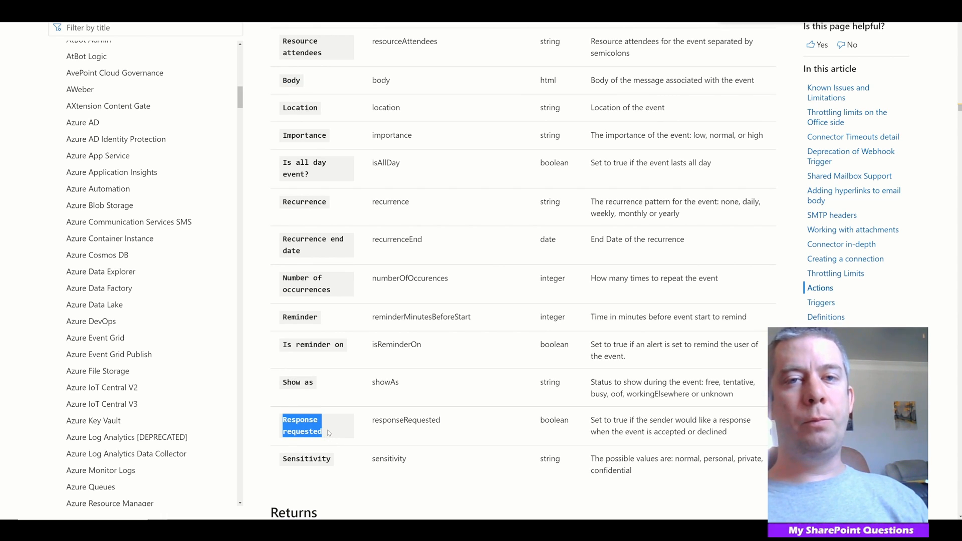
{"action": "mouse_move", "coordinate": [301, 378]}
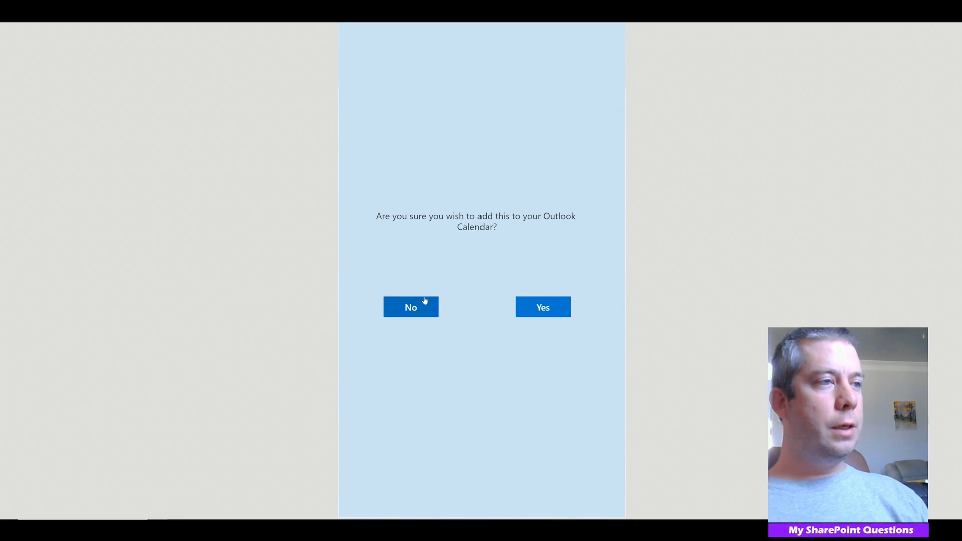
Add the Subject and Participants fields to the event form.
{"action": "left_click", "coordinate": [411, 307]}
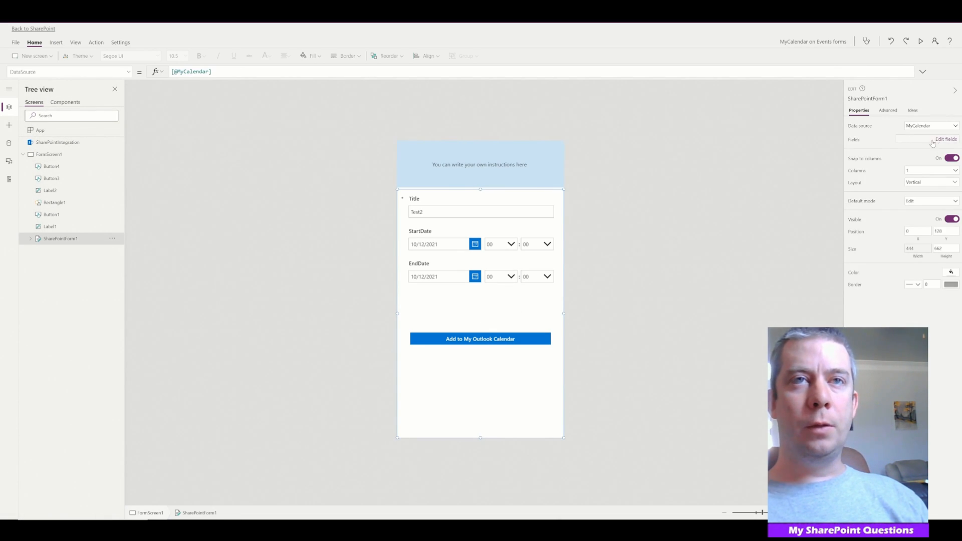
{"action": "left_click", "coordinate": [945, 140]}
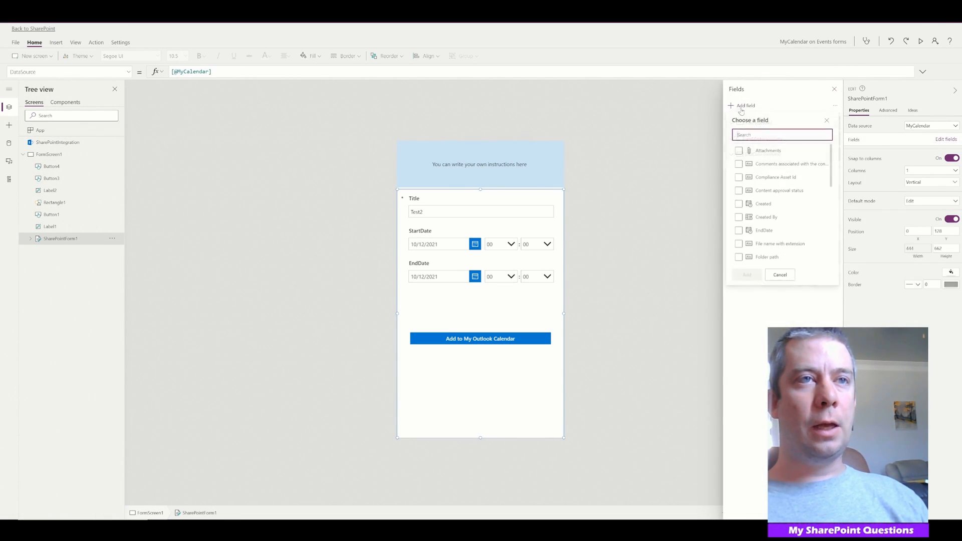
{"action": "scroll", "scroll_direction": "down", "scroll_amount": 3}
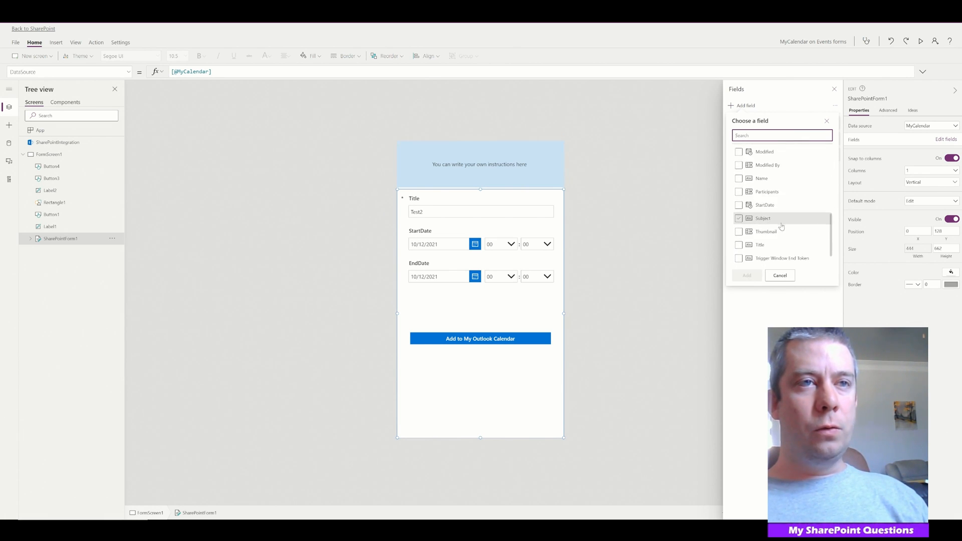
{"action": "left_click", "coordinate": [739, 171]}
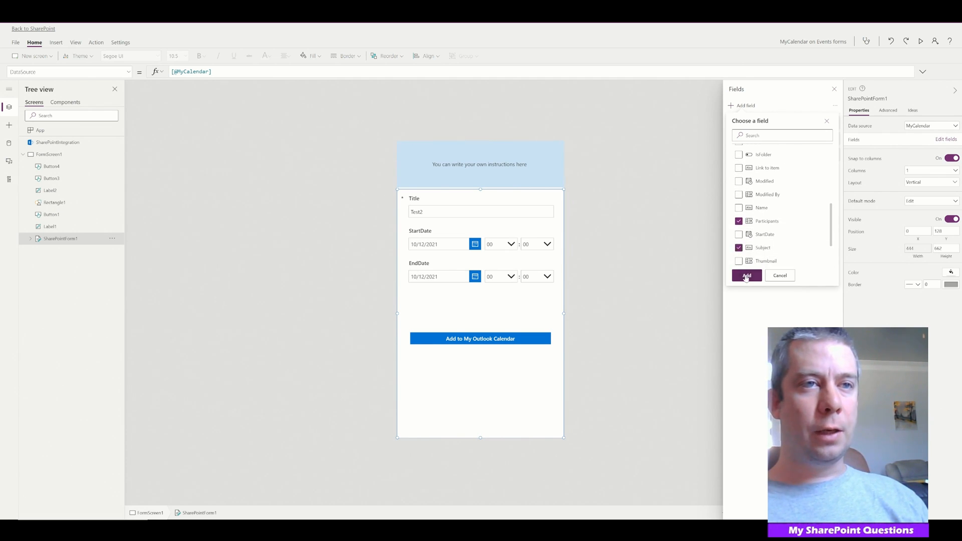
{"action": "left_click", "coordinate": [746, 275]}
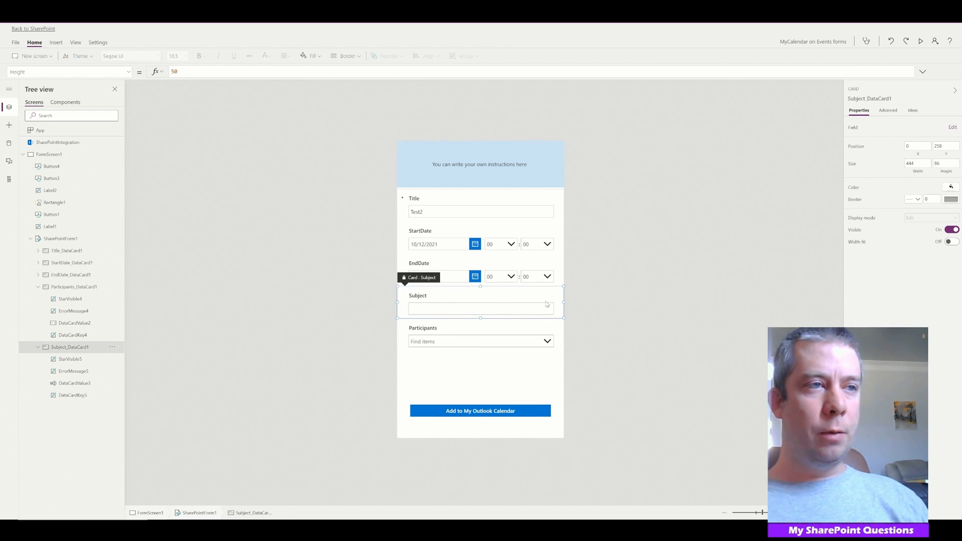
Make the Subject input a multi-line text box and check it in preview.
{"action": "left_click", "coordinate": [480, 307]}
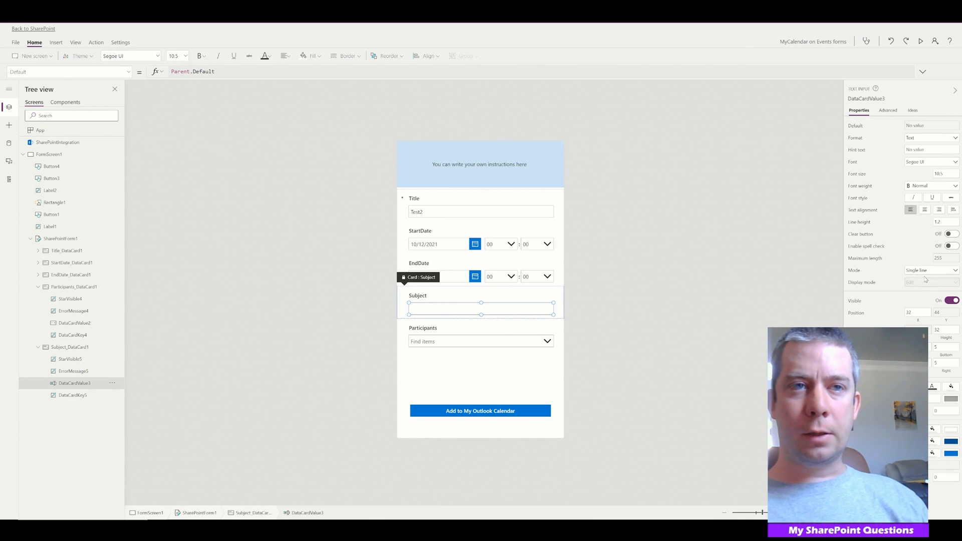
{"action": "left_click", "coordinate": [931, 269]}
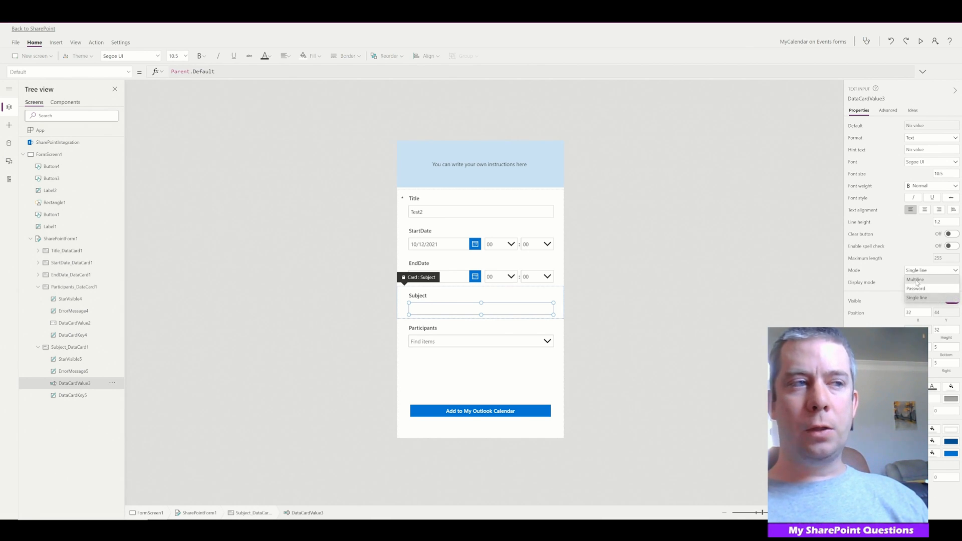
{"action": "left_click", "coordinate": [914, 280]}
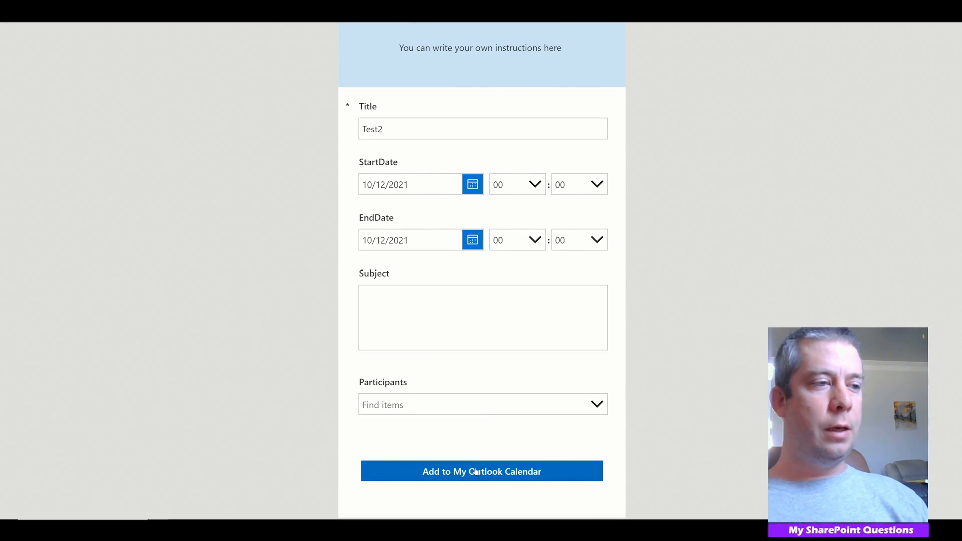
{"action": "left_click", "coordinate": [481, 471]}
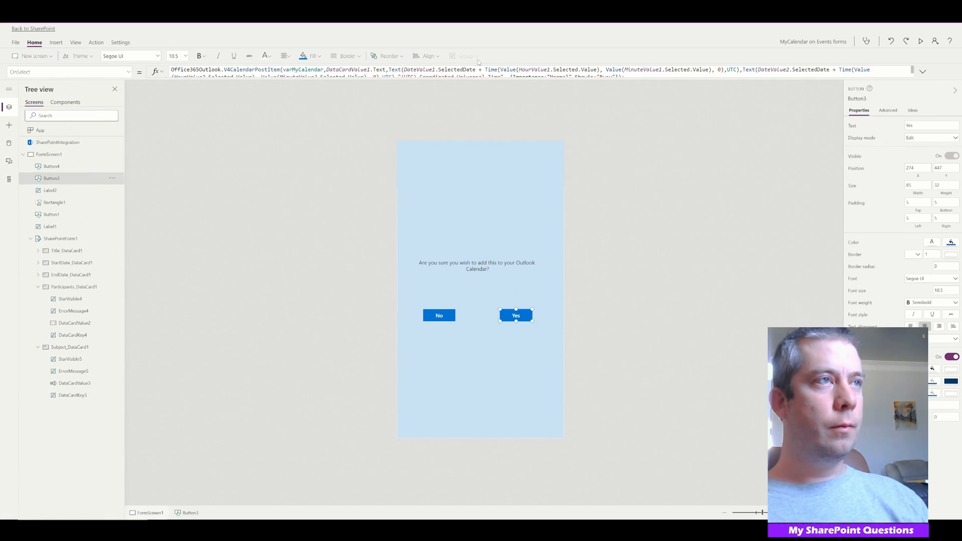
Extend the Yes button's V4CalendarPostItem with requiredAttendees, body, Importance, ShowAs and response options.
{"action": "left_click", "coordinate": [922, 71]}
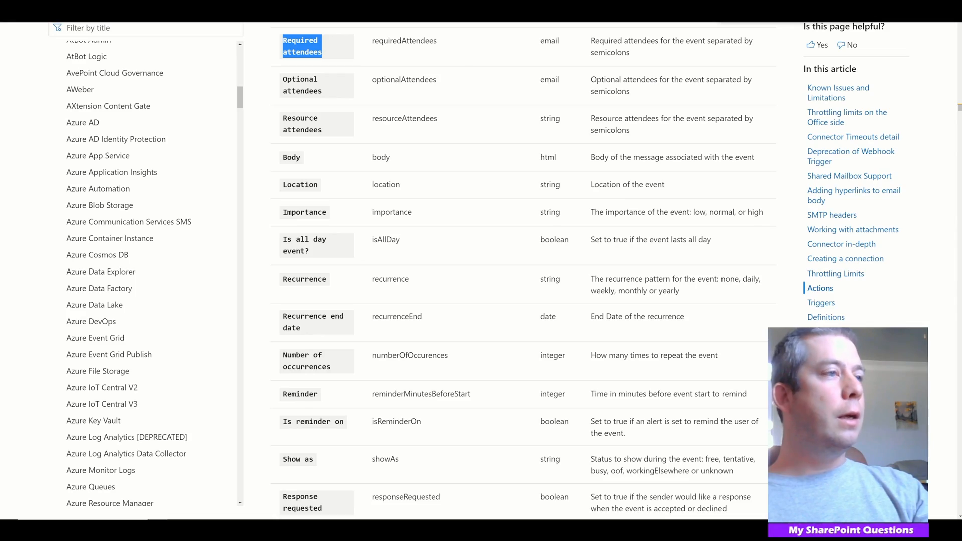
Scroll the Create event (V4) parameters to Required attendees and Response requested.
{"action": "scroll", "scroll_direction": "down", "scroll_amount": 3}
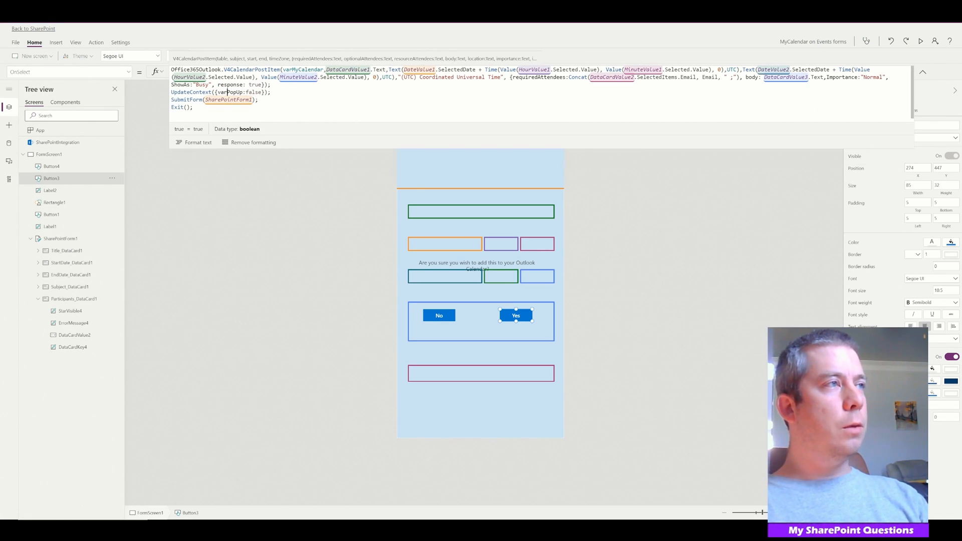
Rename the response option to responseRequested with value true in the OnSelect formula.
{"action": "double_click", "coordinate": [230, 84]}
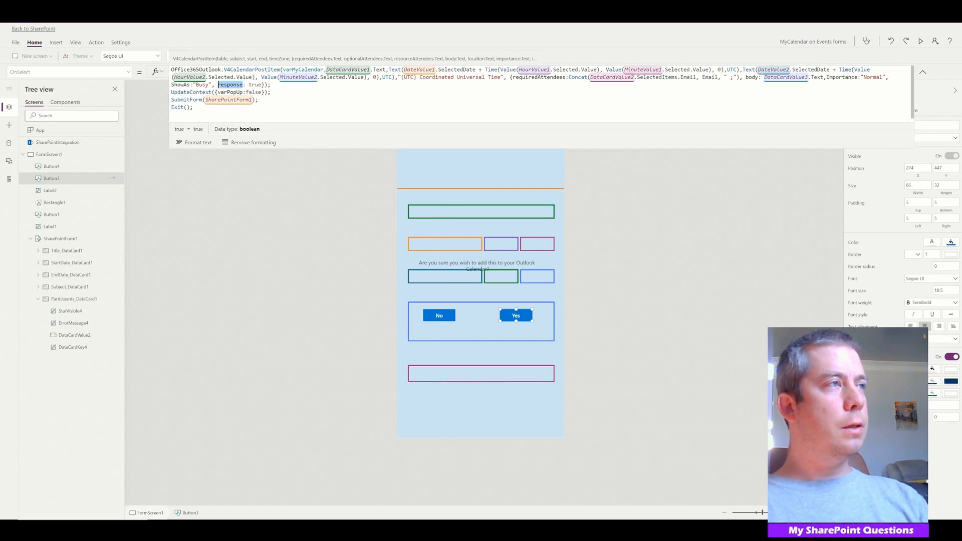
{"action": "left_click", "coordinate": [231, 84]}
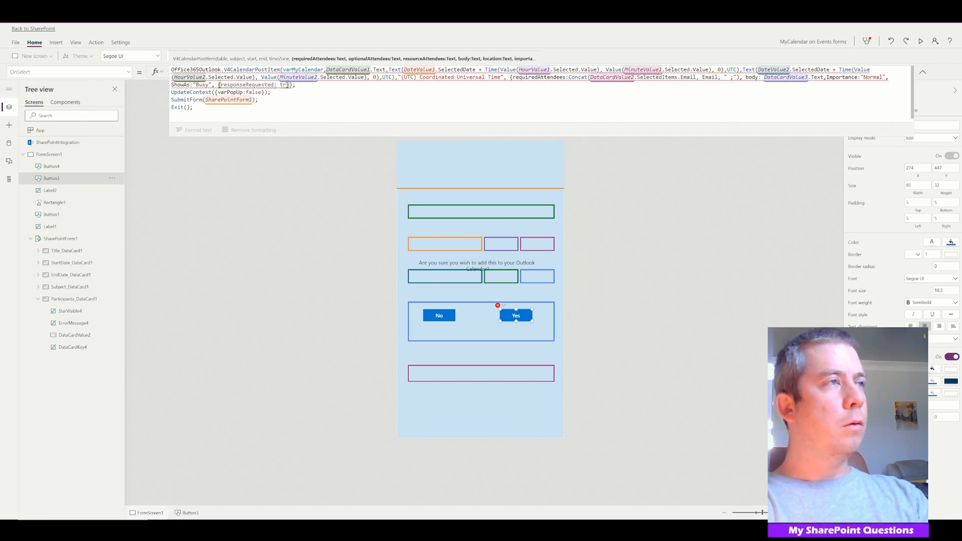
{"action": "type", "text": "ue"}
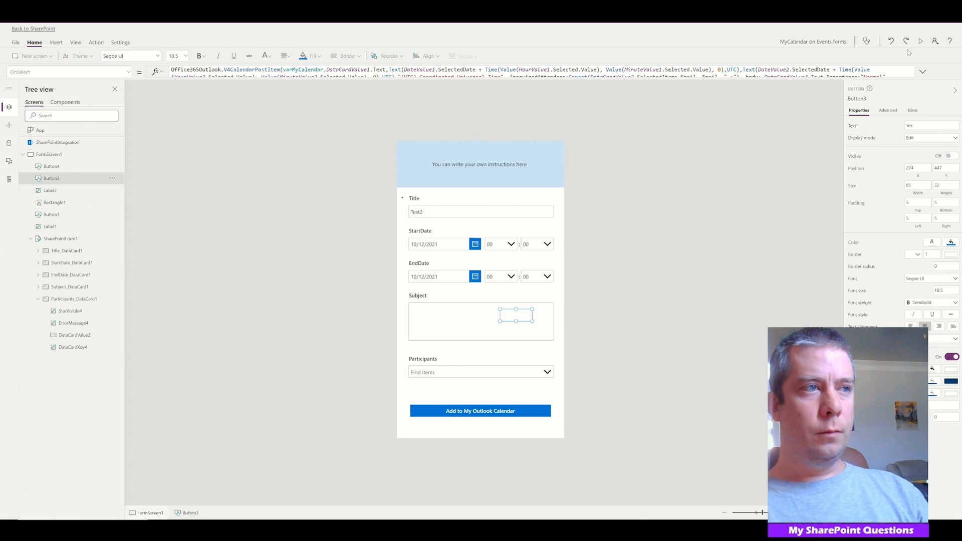
In preview, enter title Meeting Invite # 3, date 10/15/2021 and the amazing-meeting subject sentence.
{"action": "left_click", "coordinate": [920, 40]}
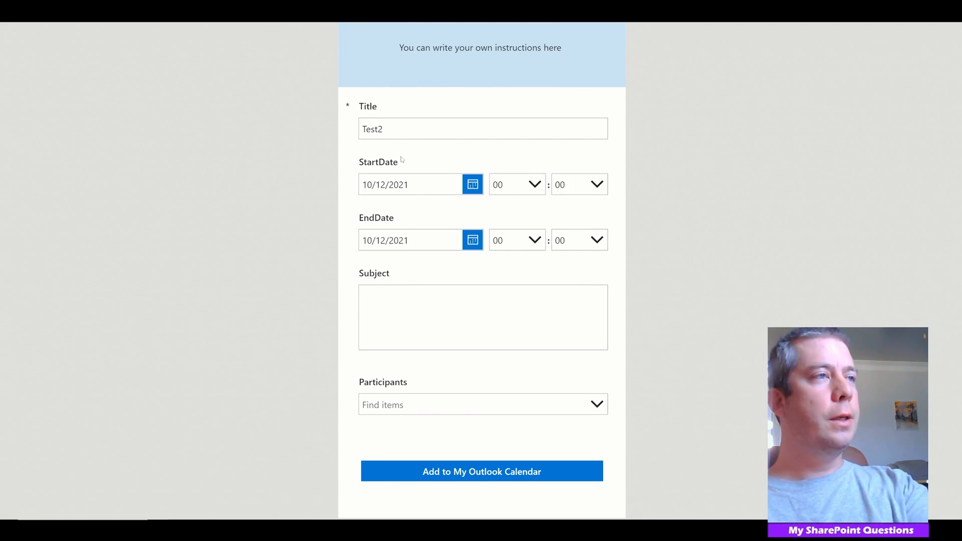
{"action": "left_click", "coordinate": [483, 128]}
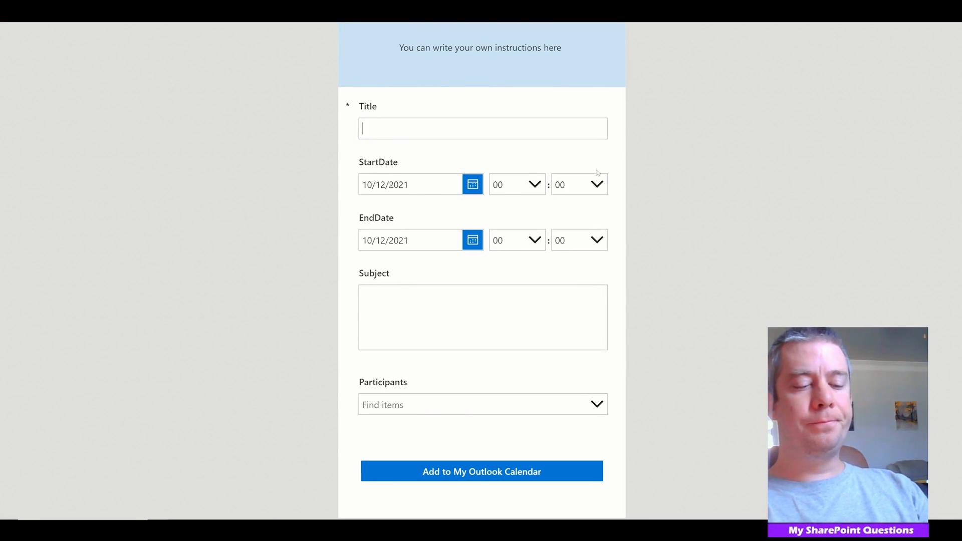
{"action": "type", "text": "Meeting Invite # 3"}
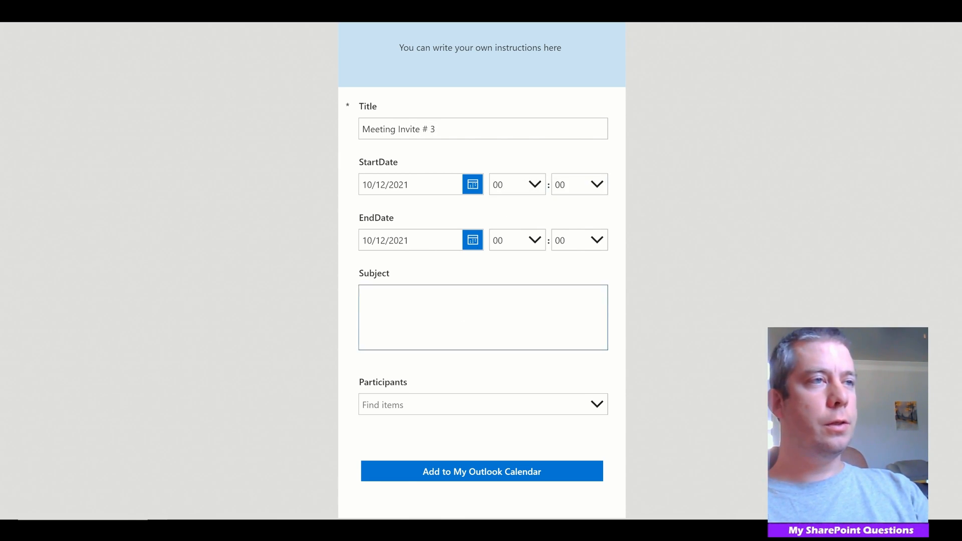
{"action": "left_click", "coordinate": [472, 184]}
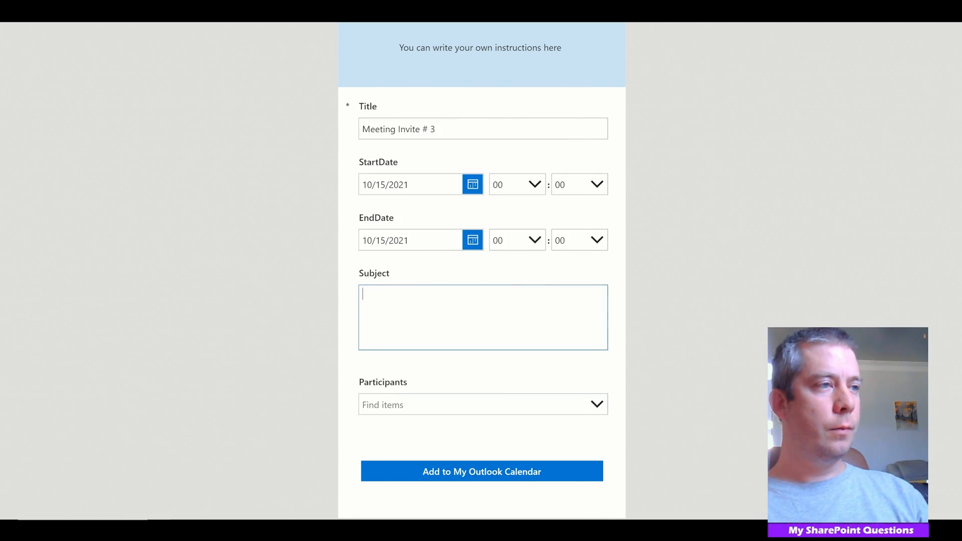
{"action": "type", "text": "This is the subject to an am"}
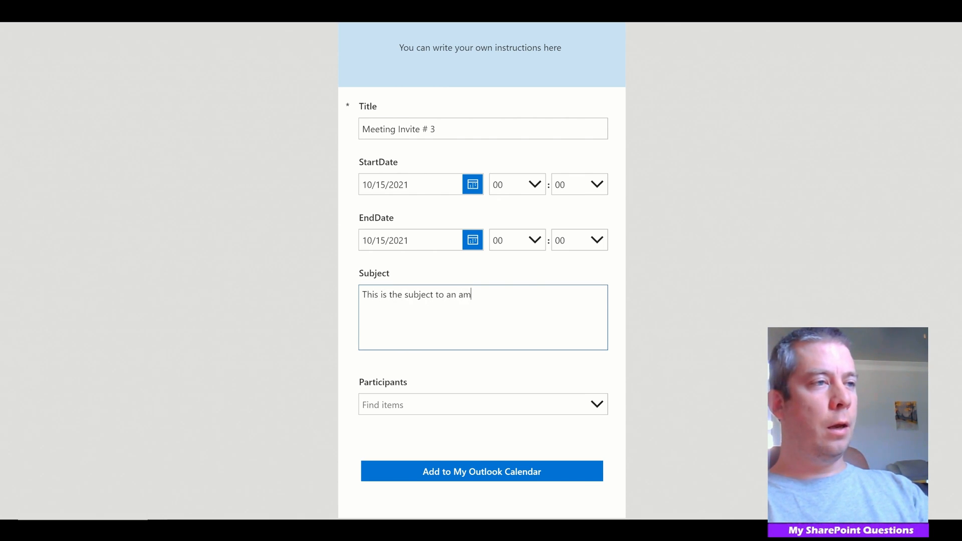
{"action": "type", "text": "azing meeting."}
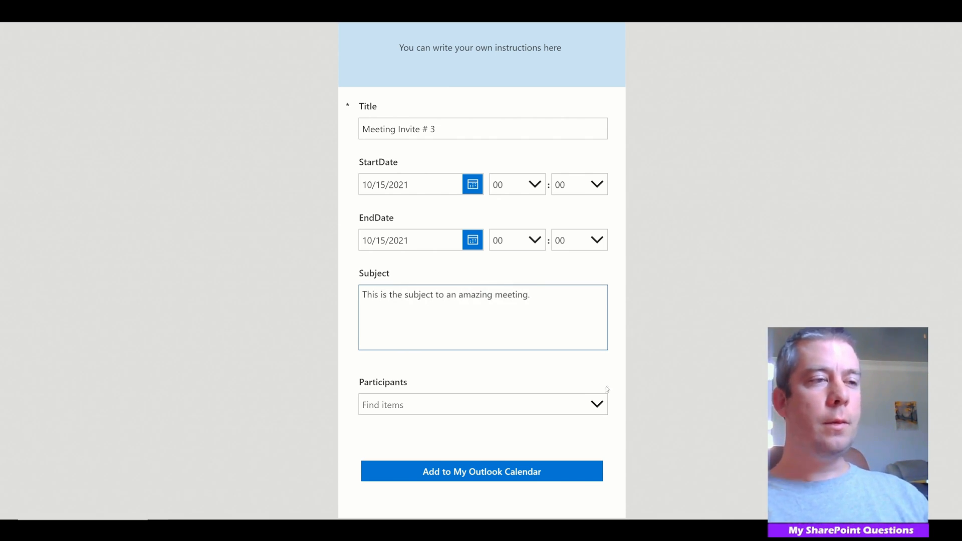
{"action": "left_click", "coordinate": [483, 404]}
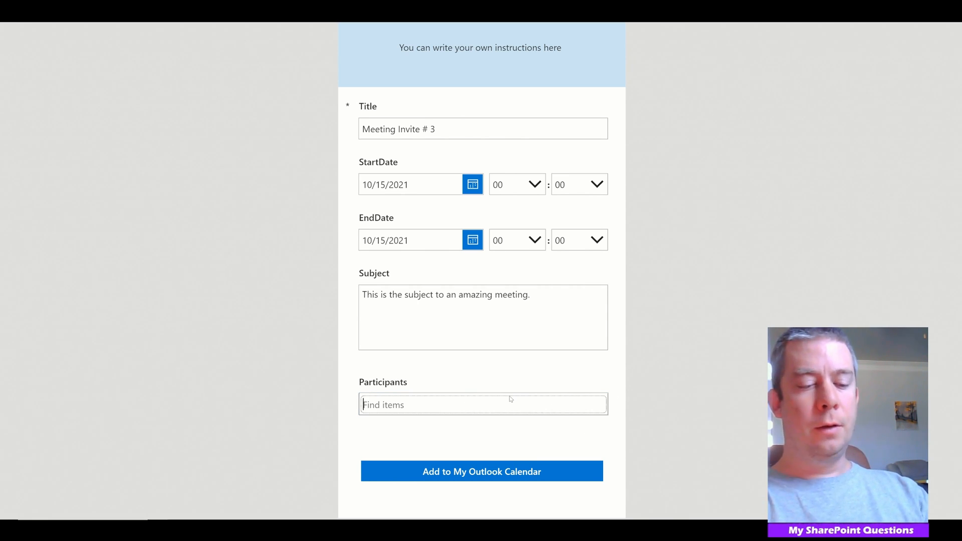
{"action": "type", "text": "andrew hess"}
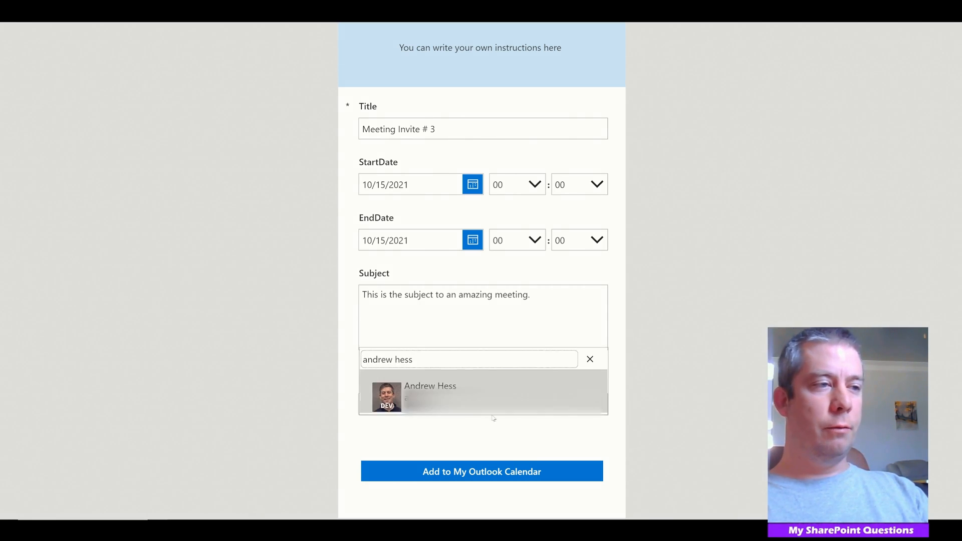
{"action": "left_click", "coordinate": [430, 396]}
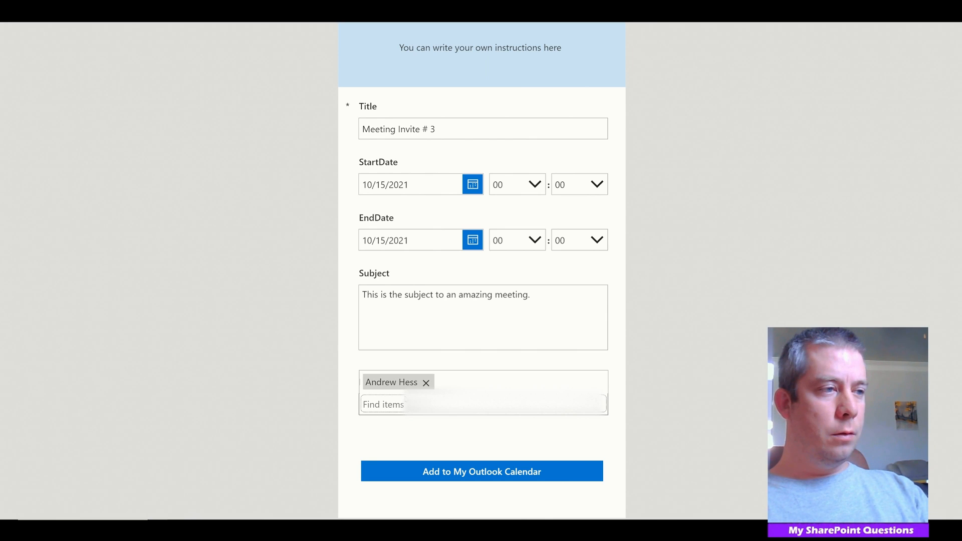
{"action": "type", "text": "bart si"}
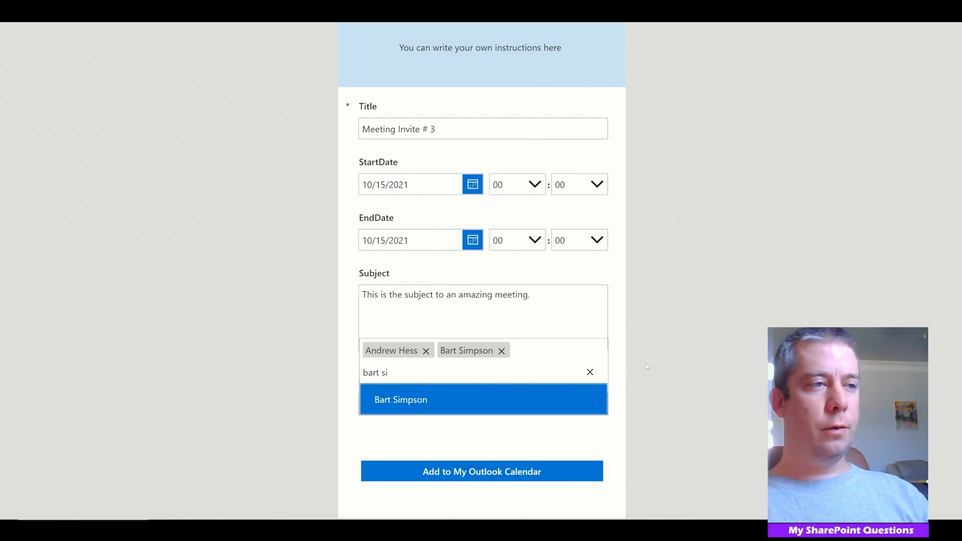
{"action": "left_click", "coordinate": [401, 399]}
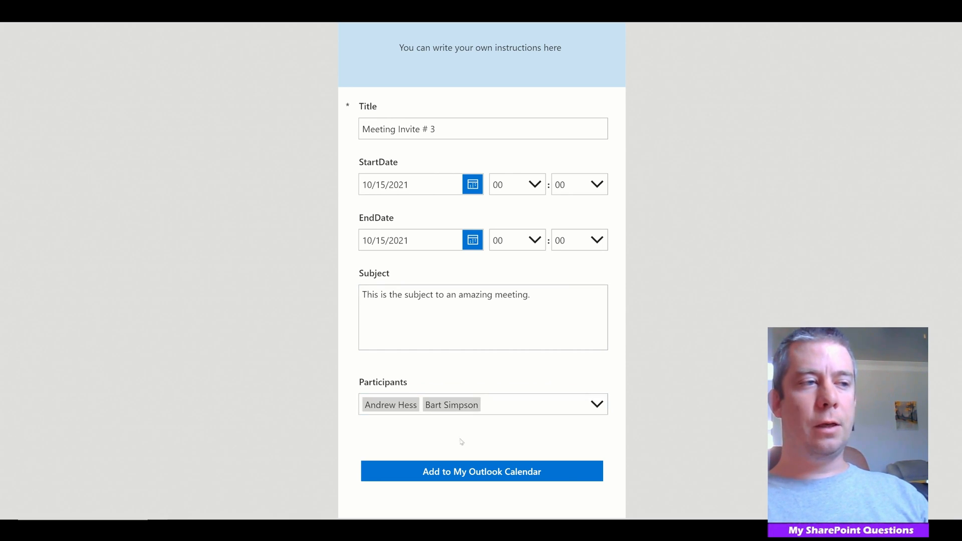
{"action": "left_click", "coordinate": [481, 471]}
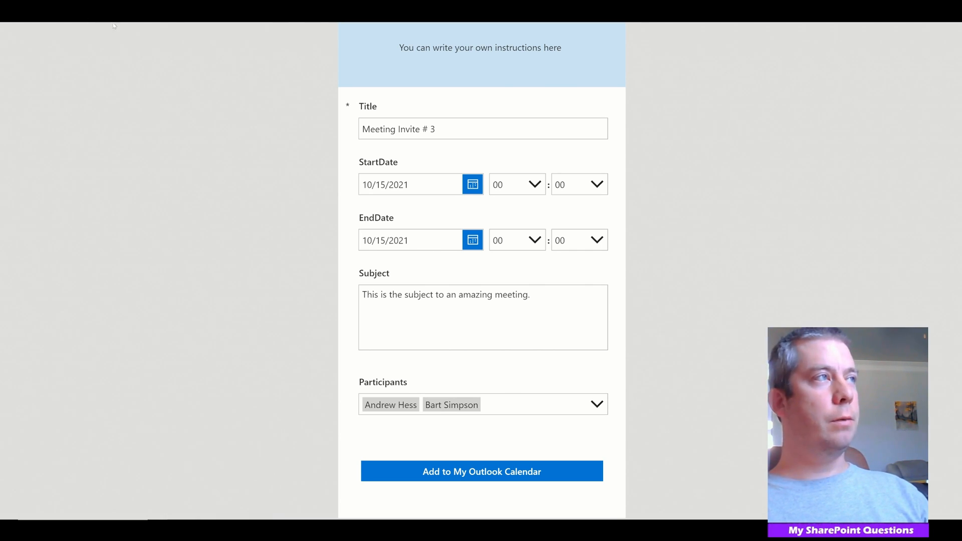
Inspect Meeting Invite # 3 on Oct 15 and Meeting Invite # 4 on Oct 18 in the Outlook calendar.
{"action": "left_click", "coordinate": [481, 470]}
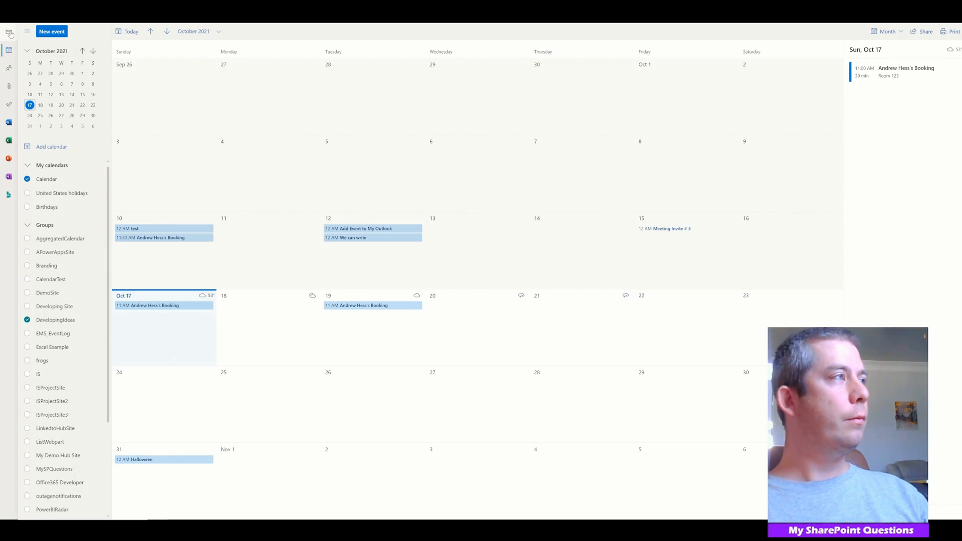
{"action": "mouse_move", "coordinate": [391, 326]}
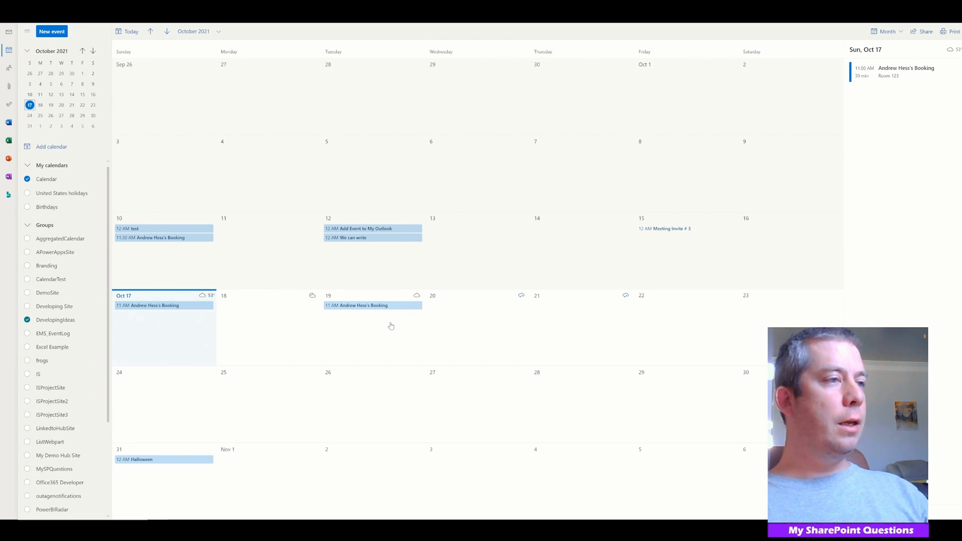
{"action": "mouse_move", "coordinate": [630, 268]}
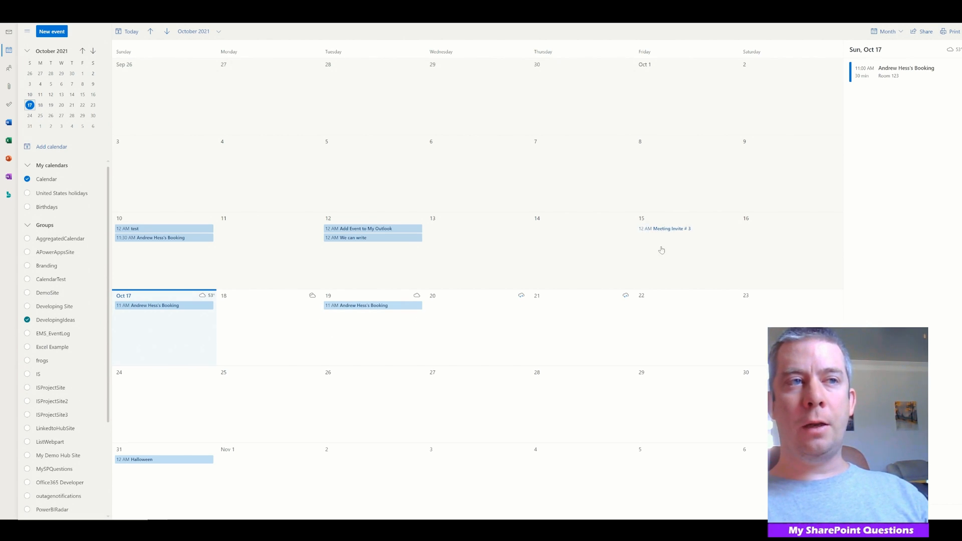
{"action": "mouse_move", "coordinate": [633, 243]}
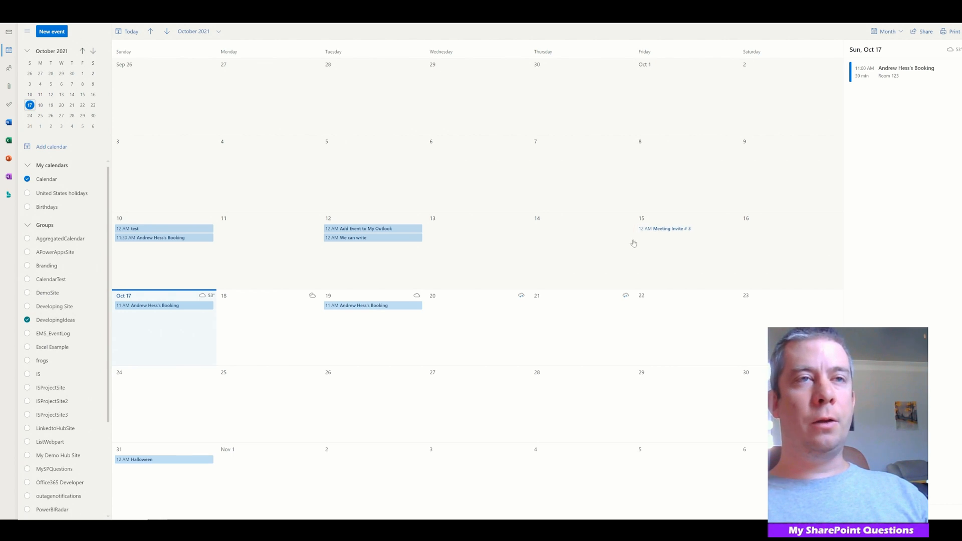
{"action": "left_click", "coordinate": [664, 229]}
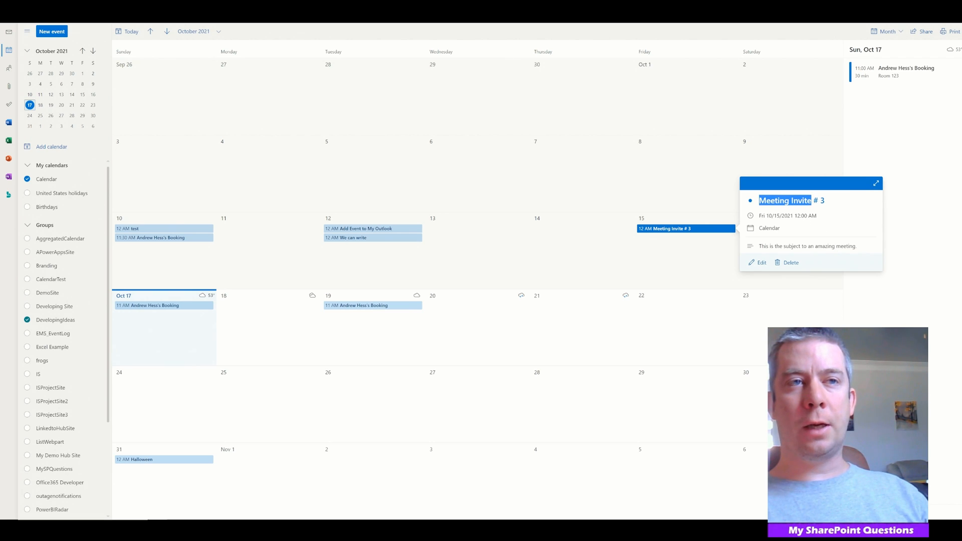
{"action": "left_click", "coordinate": [709, 271]}
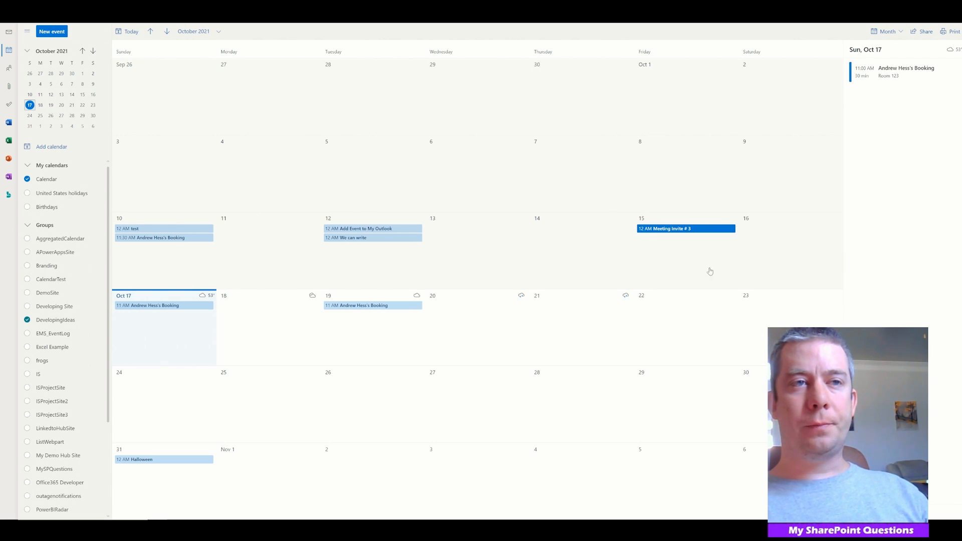
{"action": "left_click", "coordinate": [664, 229]}
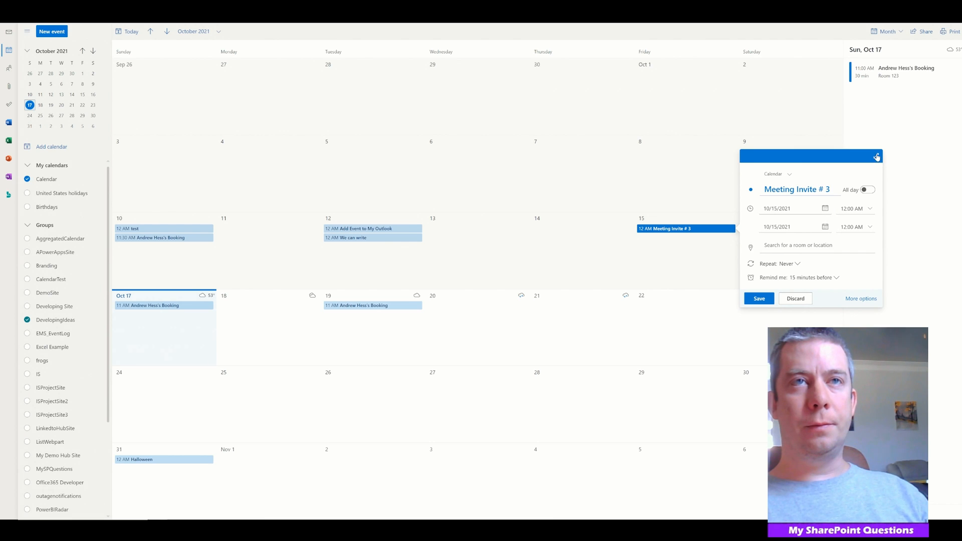
{"action": "left_click", "coordinate": [758, 299]}
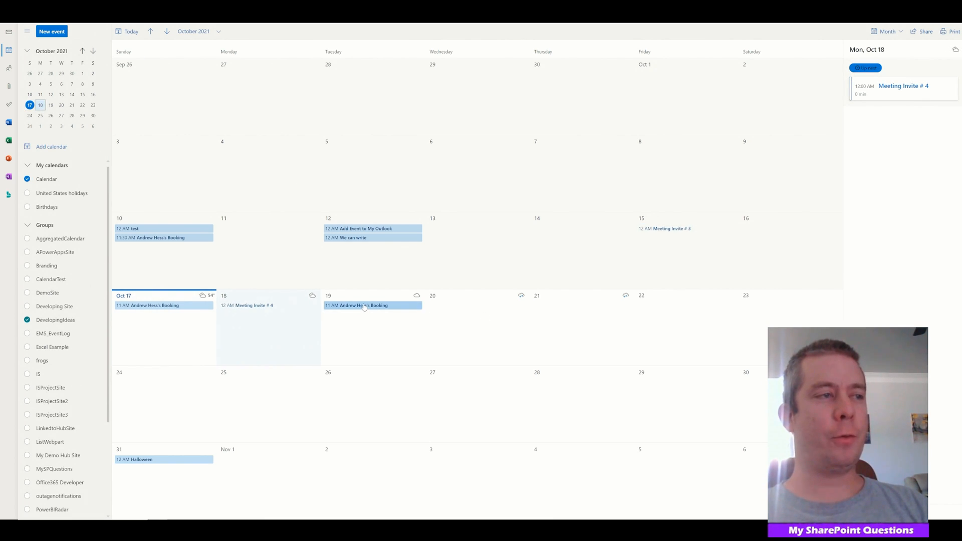
{"action": "left_click", "coordinate": [355, 304]}
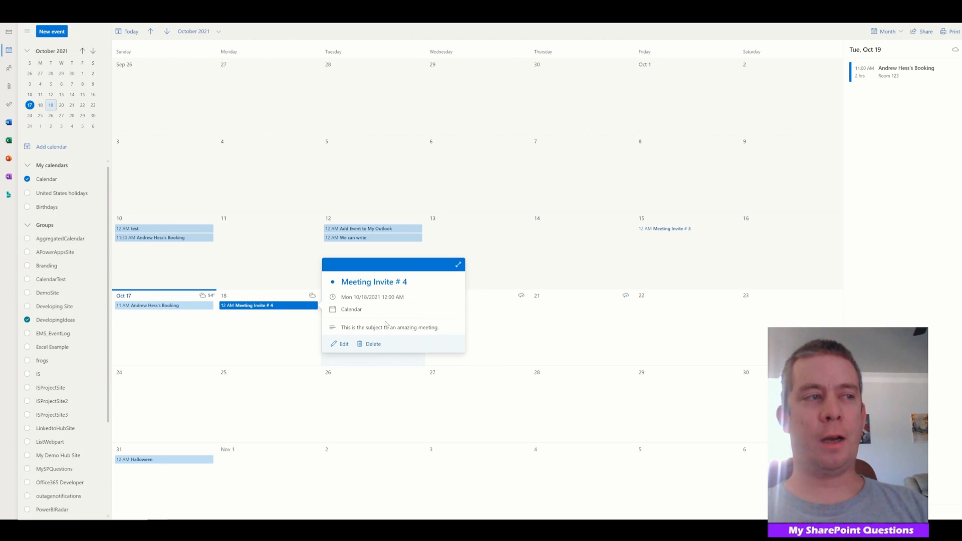
{"action": "mouse_move", "coordinate": [322, 323]}
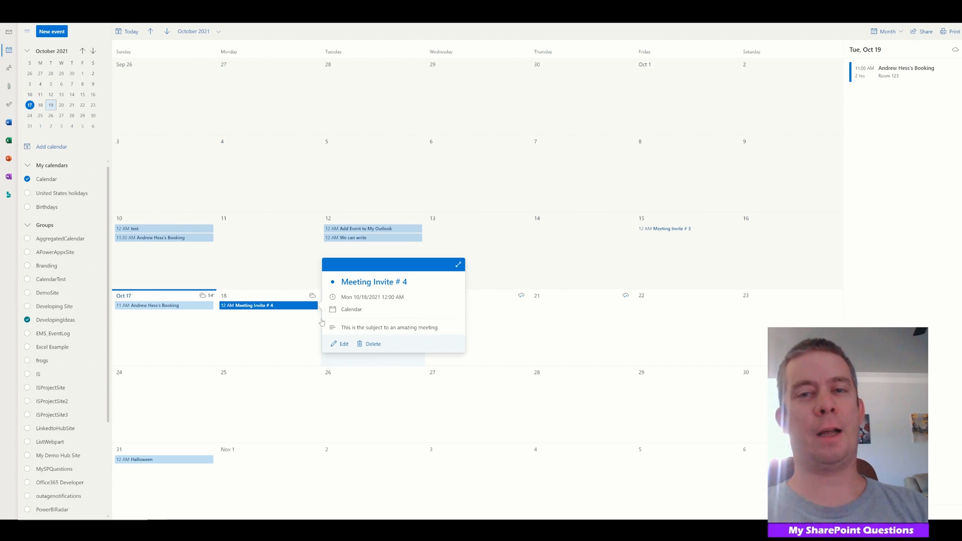